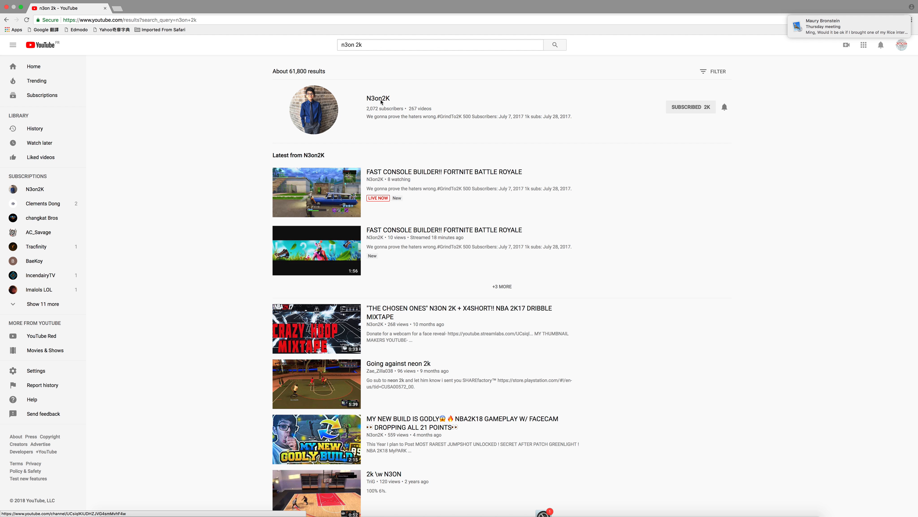
pyautogui.moveTo(394, 103)
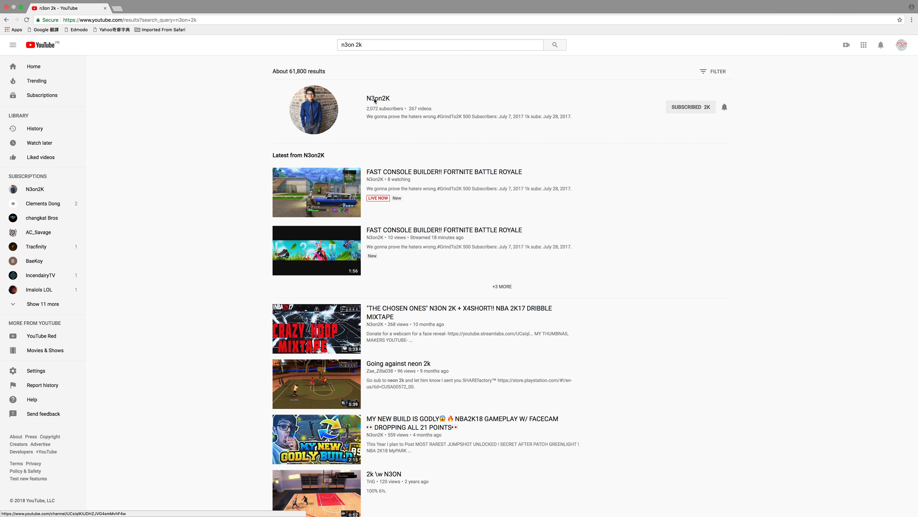
# Step: Open the N3on2K channel home page from the search results
pyautogui.click(378, 98)
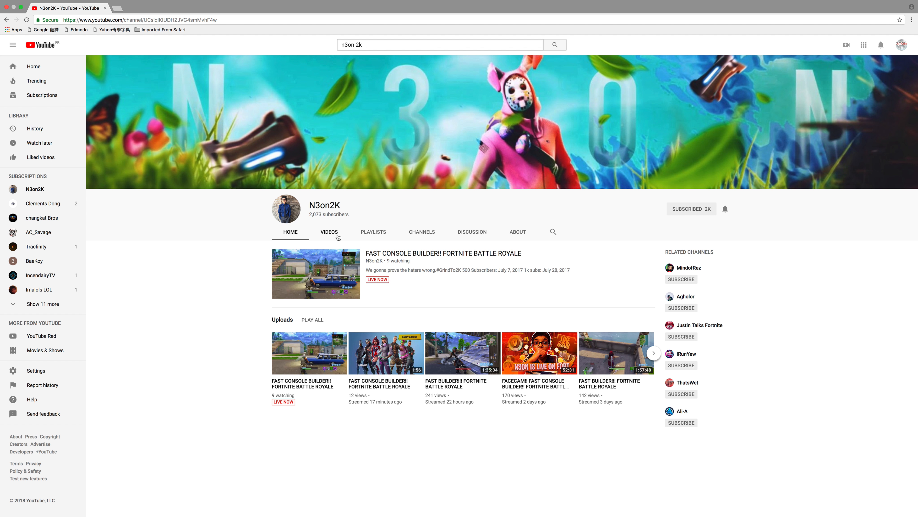
pyautogui.moveTo(340, 234)
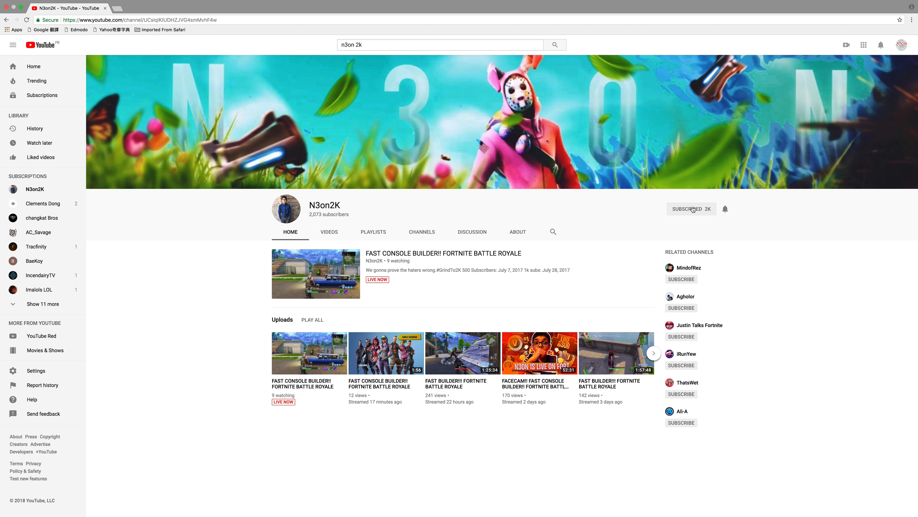
pyautogui.moveTo(468, 263)
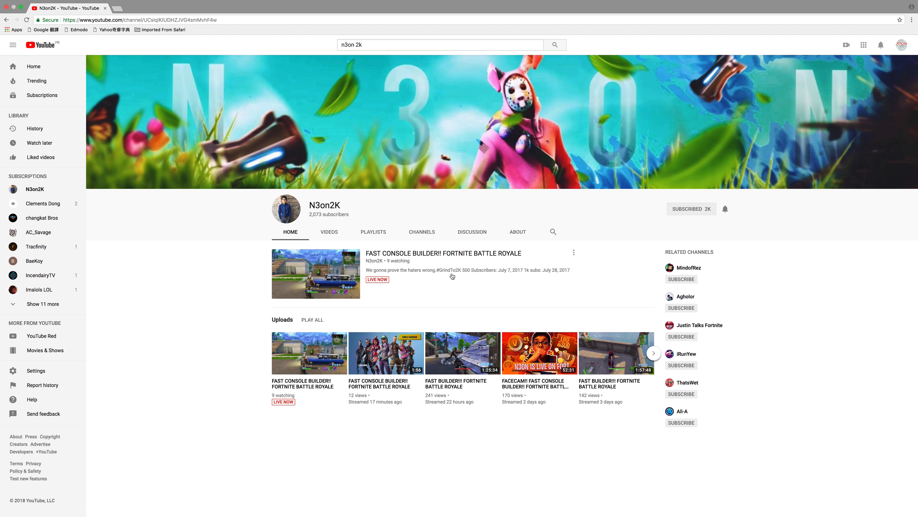
pyautogui.moveTo(422, 258)
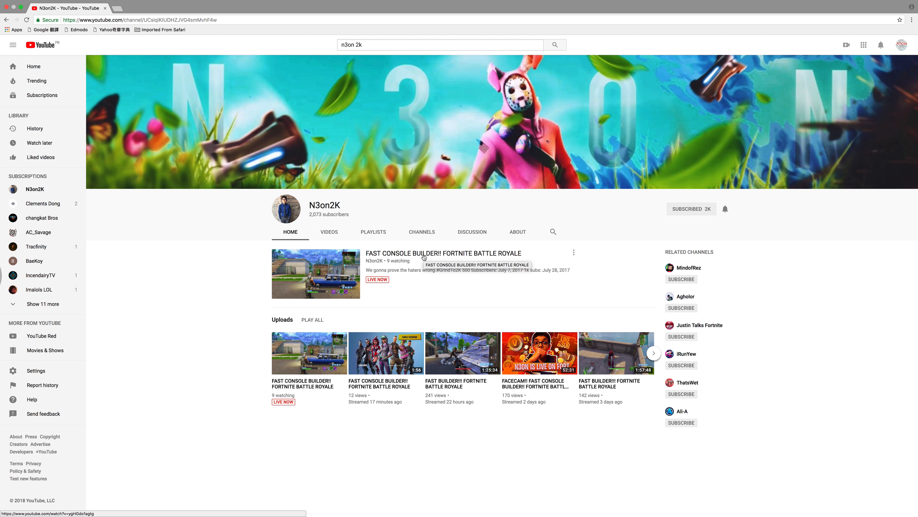
pyautogui.moveTo(456, 243)
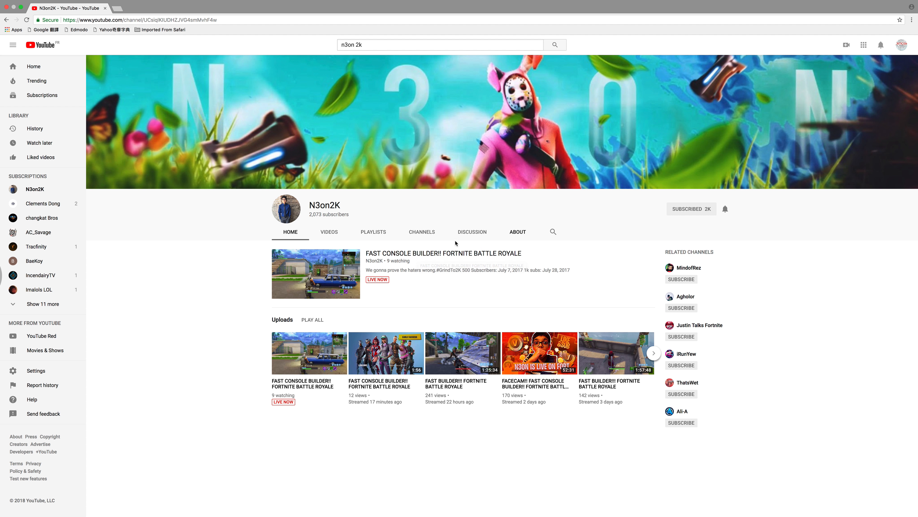
pyautogui.moveTo(427, 329)
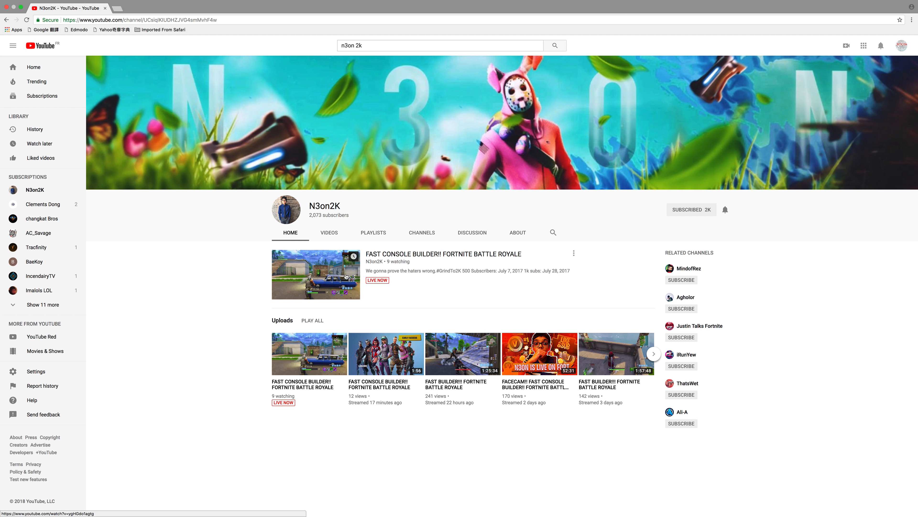
# Step: Switch the N3on2K channel page to its Videos grid of all uploads
pyautogui.click(328, 232)
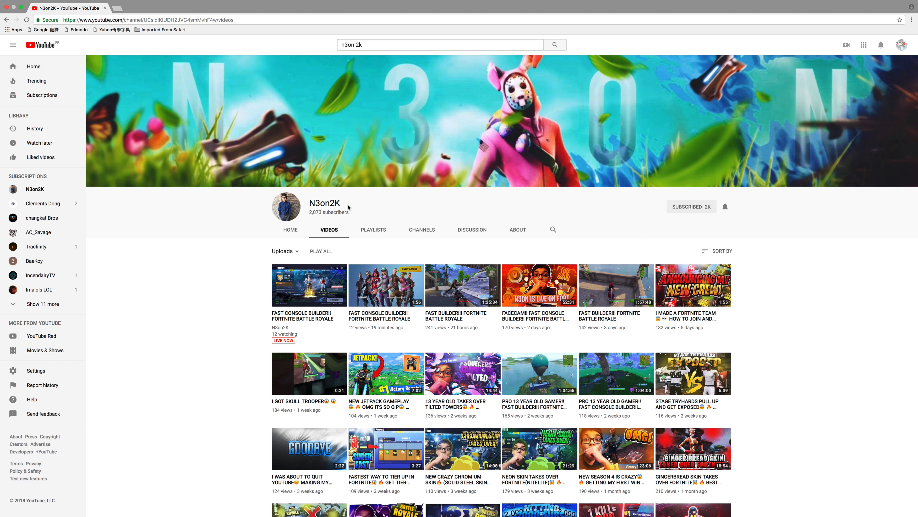
pyautogui.moveTo(394, 210)
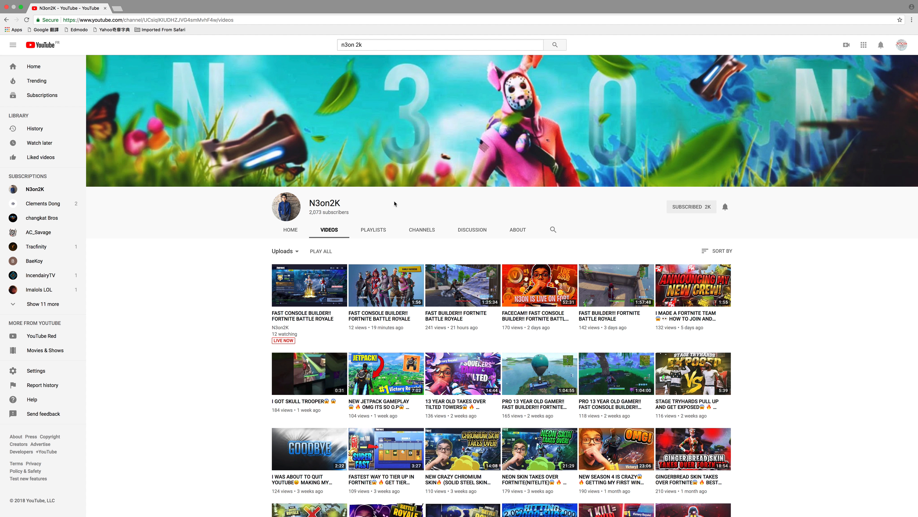
pyautogui.moveTo(399, 208)
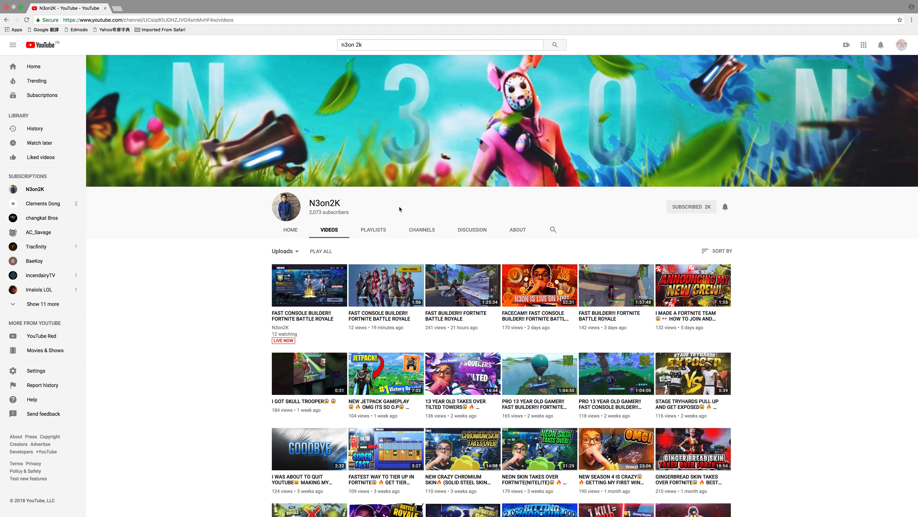